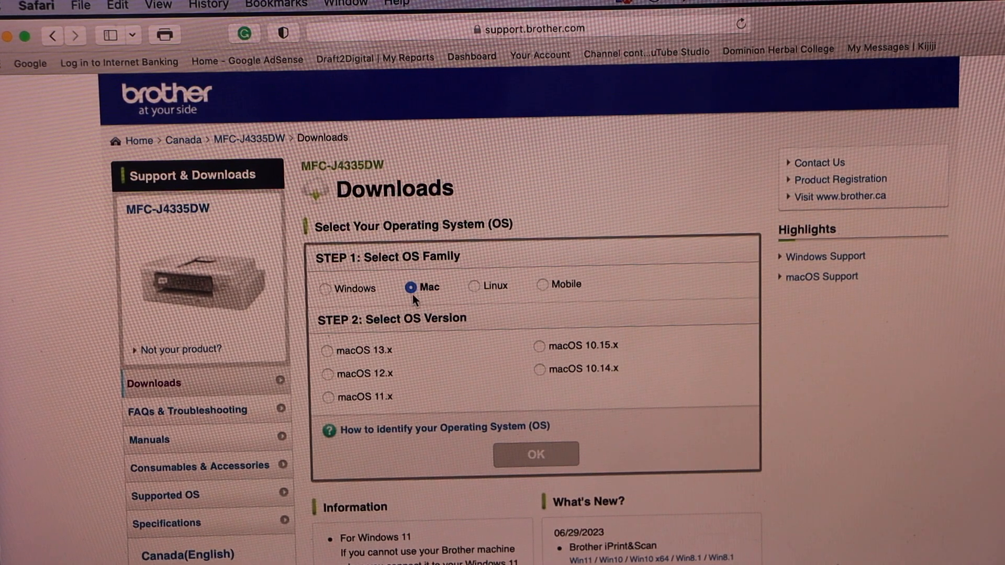
# Step: Choose macOS 10.15.x under Mac as the OS for the MFC-J4335DW downloads
pyautogui.scroll(-3)
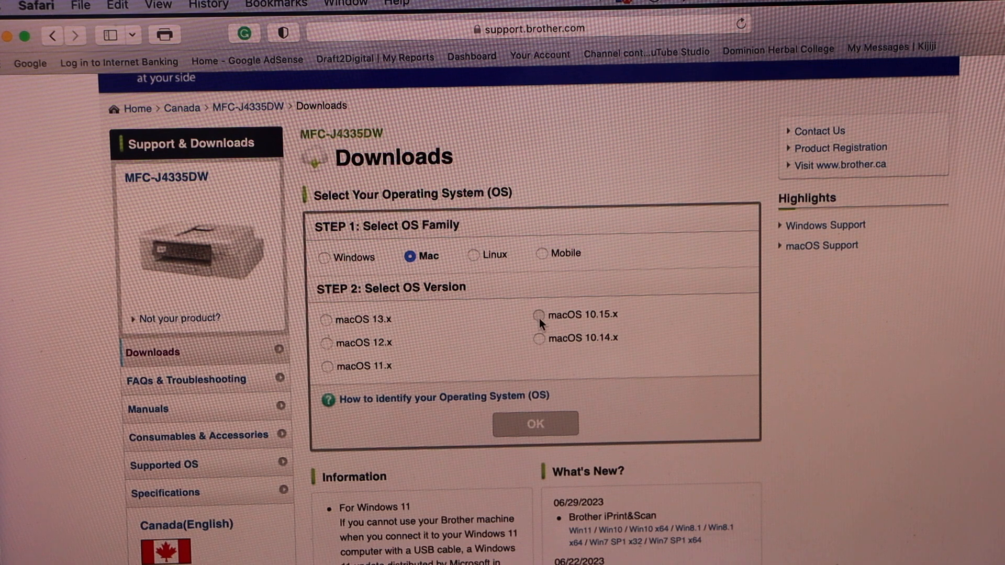
pyautogui.click(540, 314)
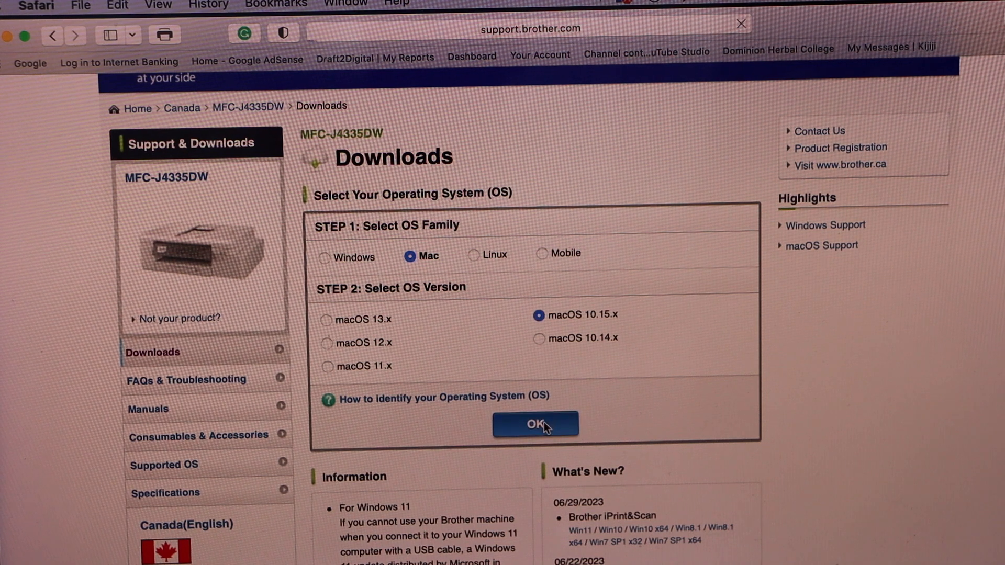
# Step: Confirm the OS choice and start the Full Software Package download, reaching its install instructions
pyautogui.click(535, 424)
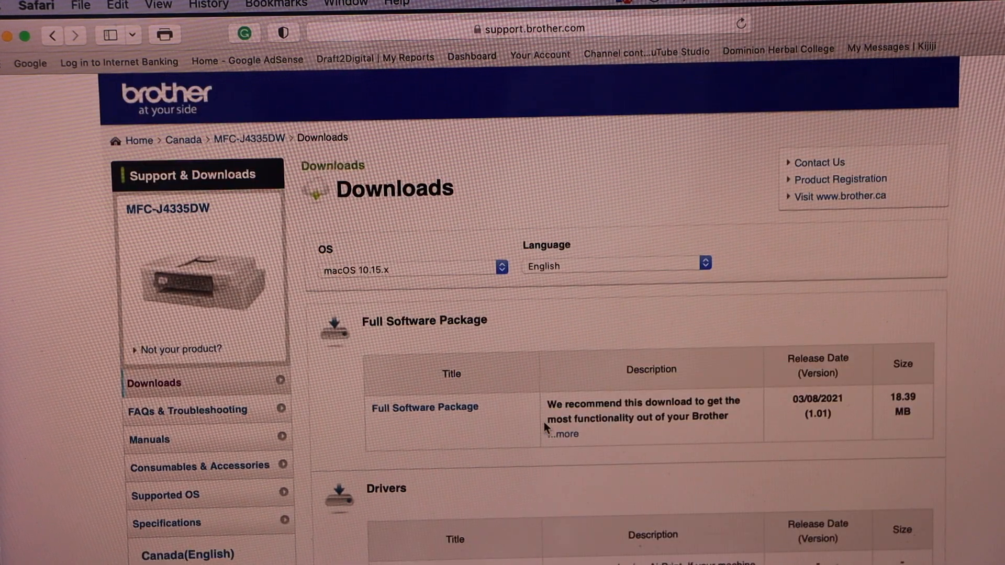
pyautogui.scroll(-3)
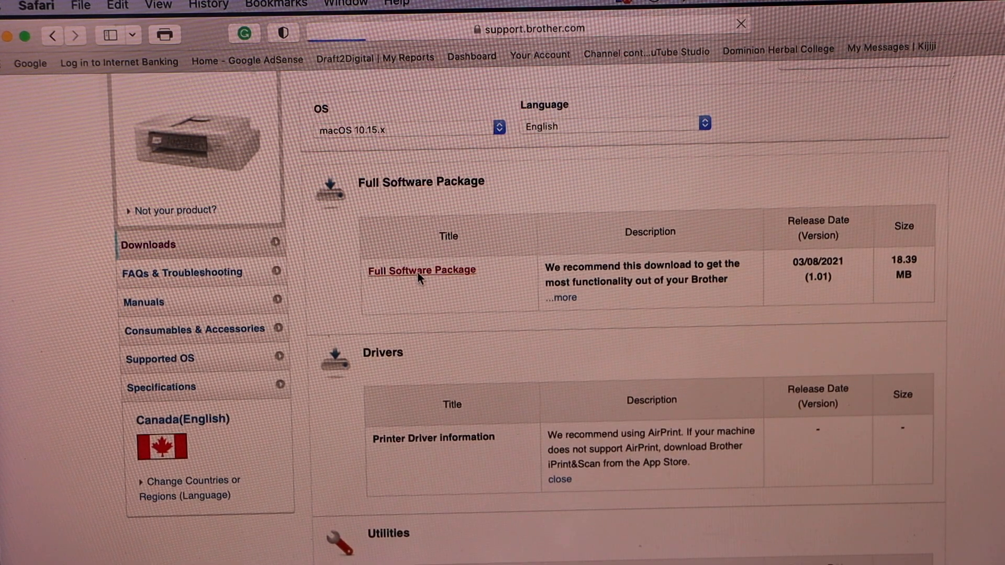
pyautogui.click(420, 270)
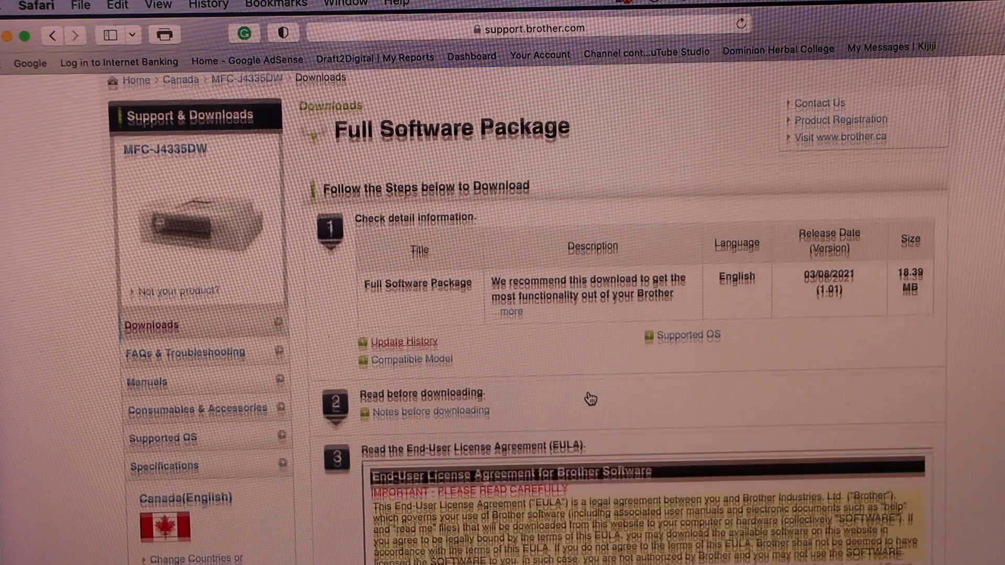
pyautogui.scroll(-3)
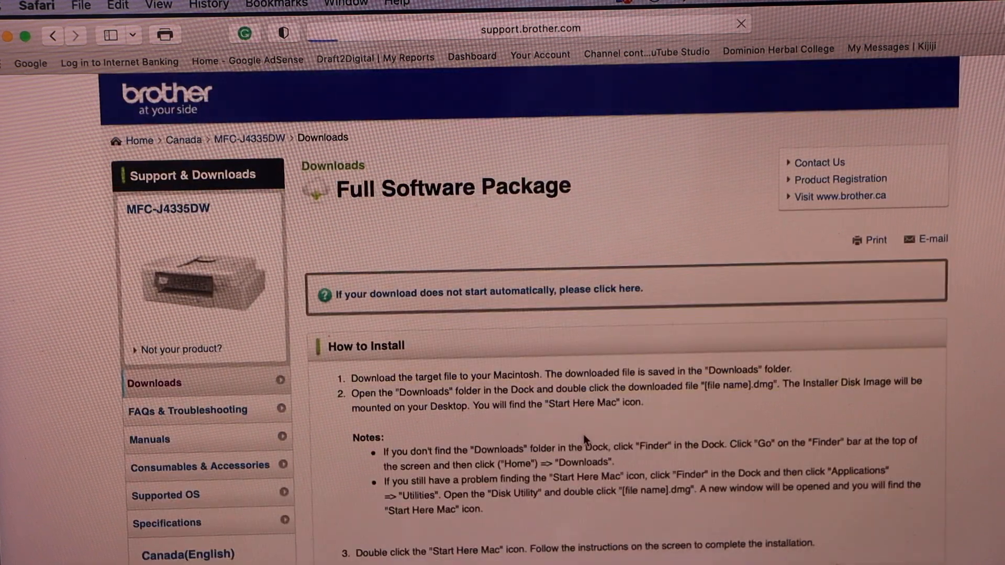
pyautogui.scroll(-3)
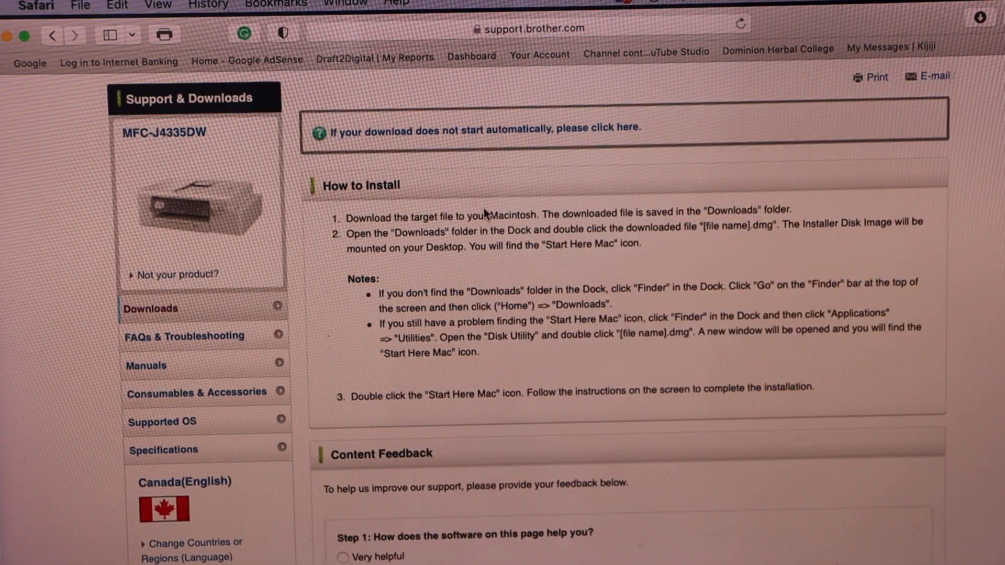
pyautogui.moveTo(458, 141)
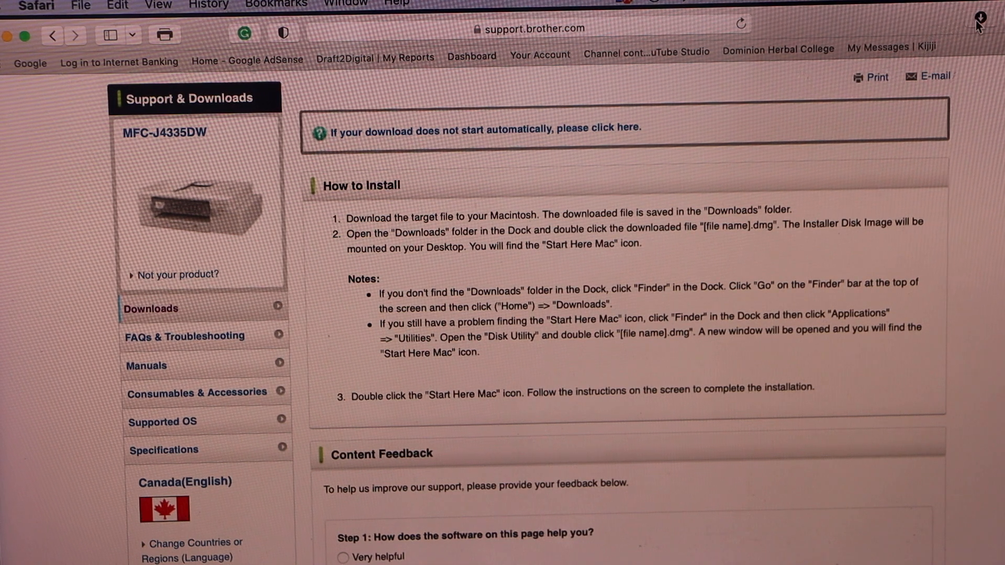
# Step: Mount the downloaded Brother .dmg and launch Start Here Mac past the internet-download warning
pyautogui.click(979, 17)
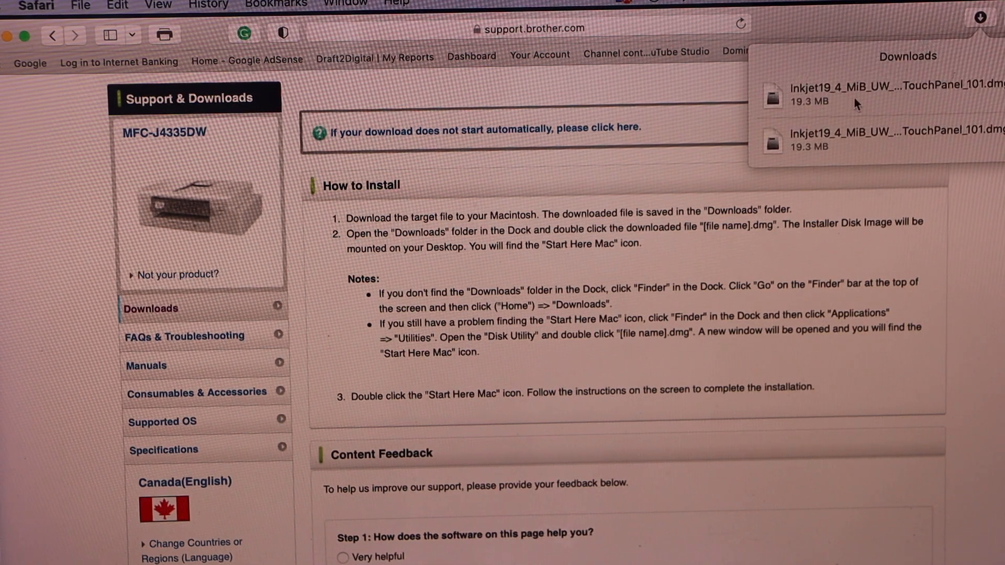
pyautogui.click(835, 99)
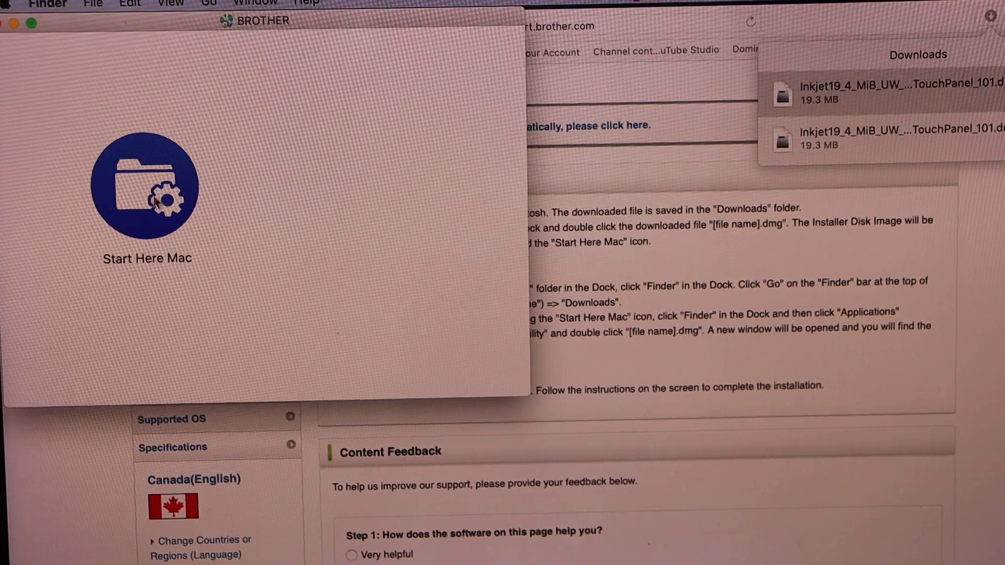
pyautogui.doubleClick(157, 202)
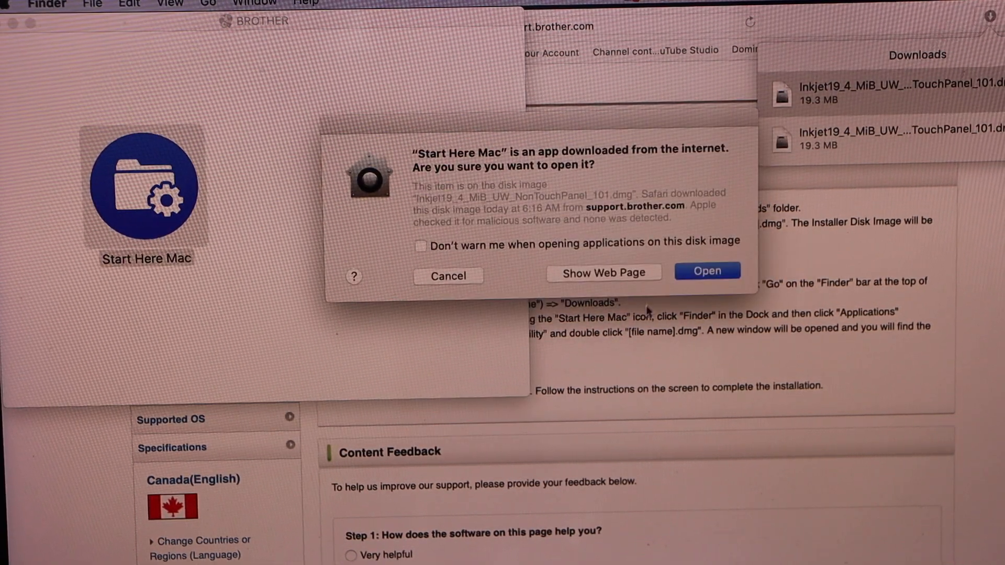
pyautogui.click(706, 270)
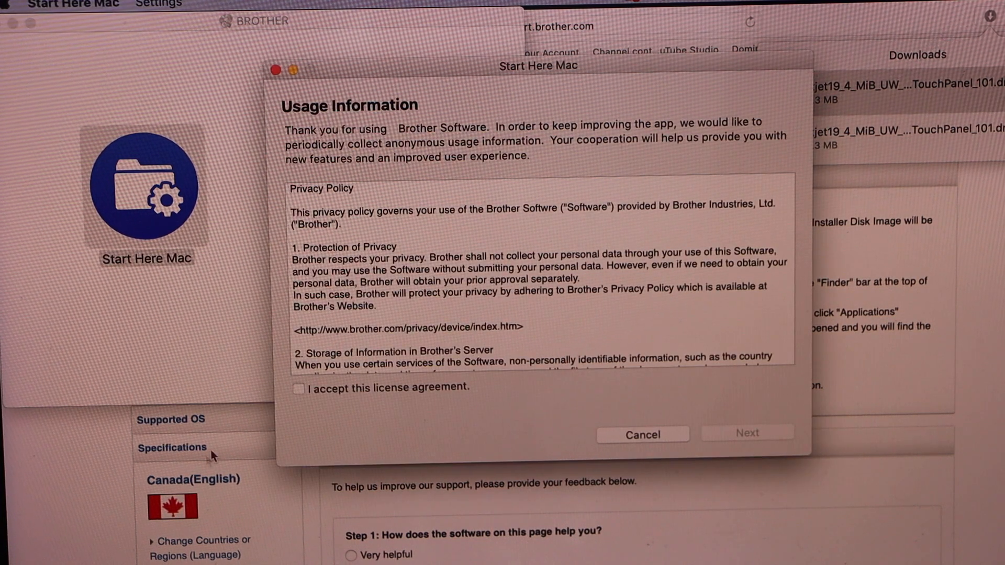
# Step: Accept the usage information licence and continue with Wireless Network Connection for the printer
pyautogui.click(298, 388)
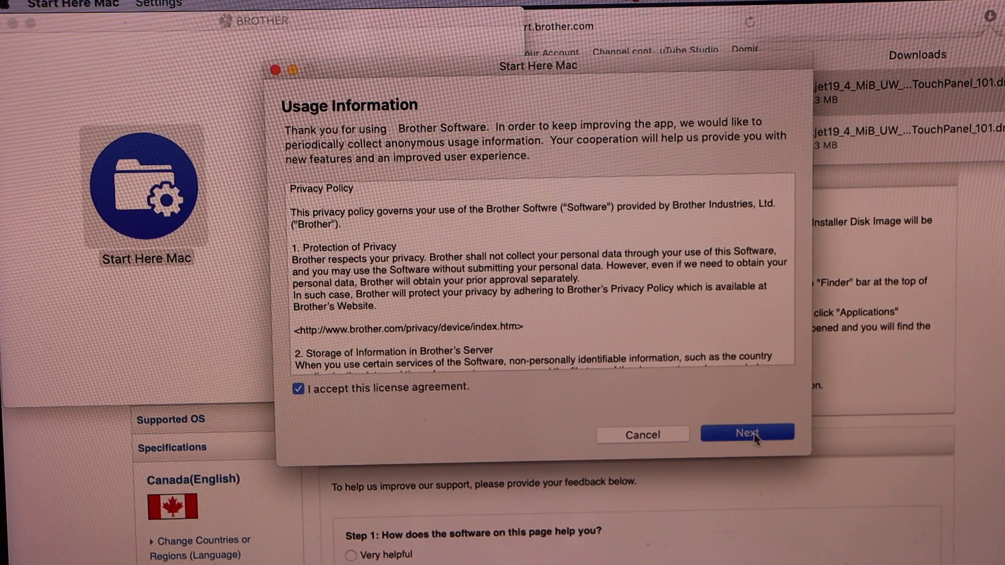
pyautogui.click(747, 433)
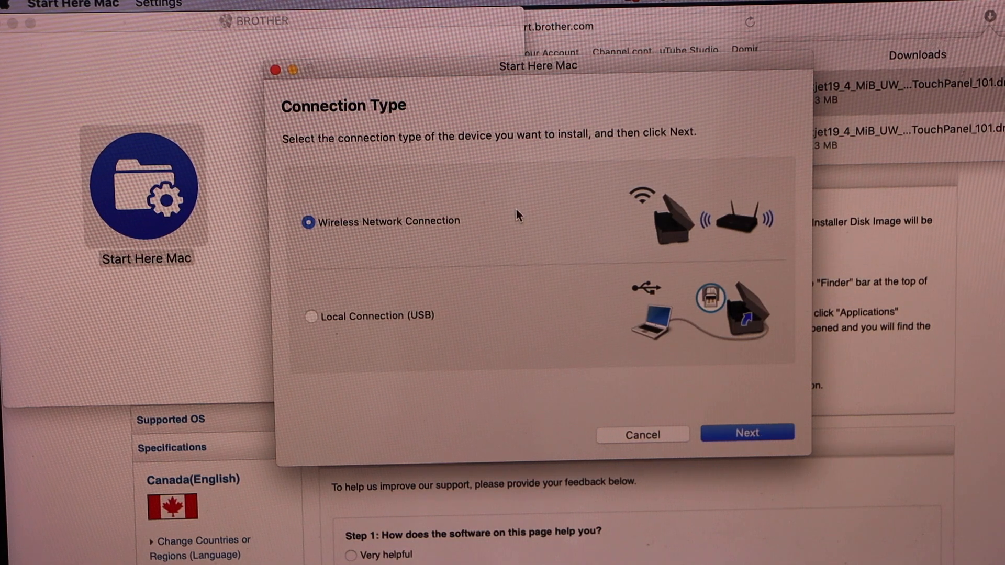
pyautogui.moveTo(444, 234)
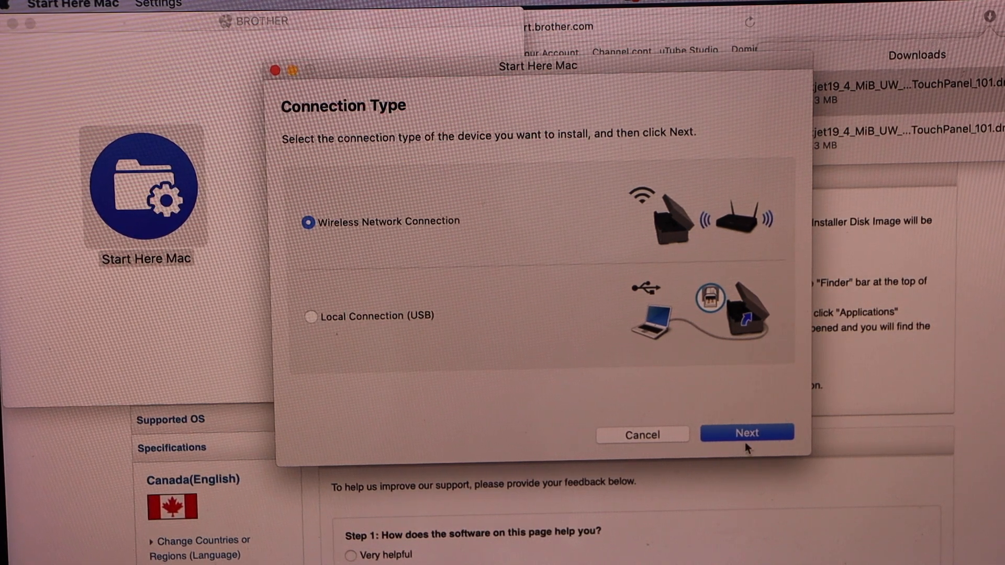
pyautogui.click(746, 433)
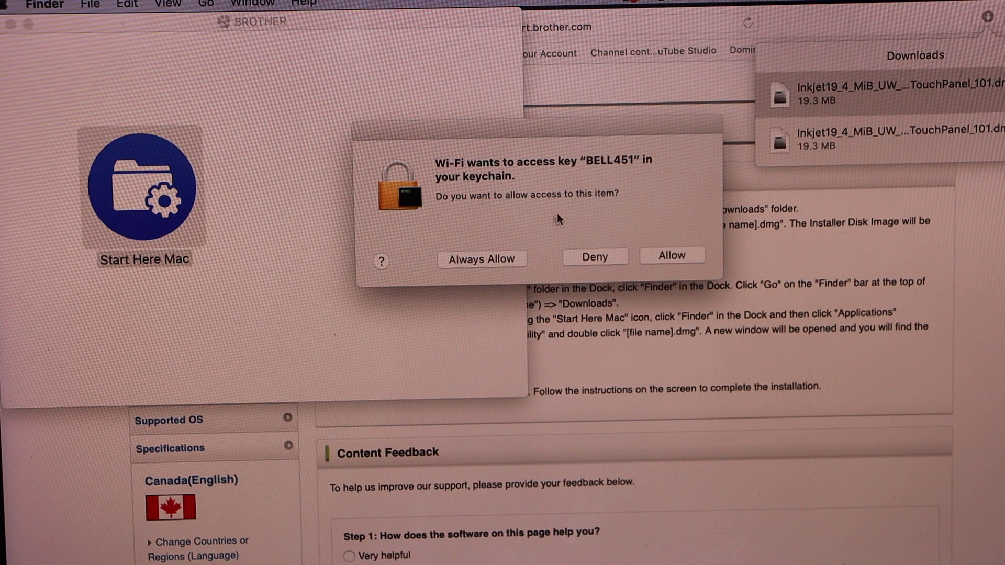
# Step: Allow keychain access and connect the printer to the detected BELL451 Wi-Fi network
pyautogui.click(672, 255)
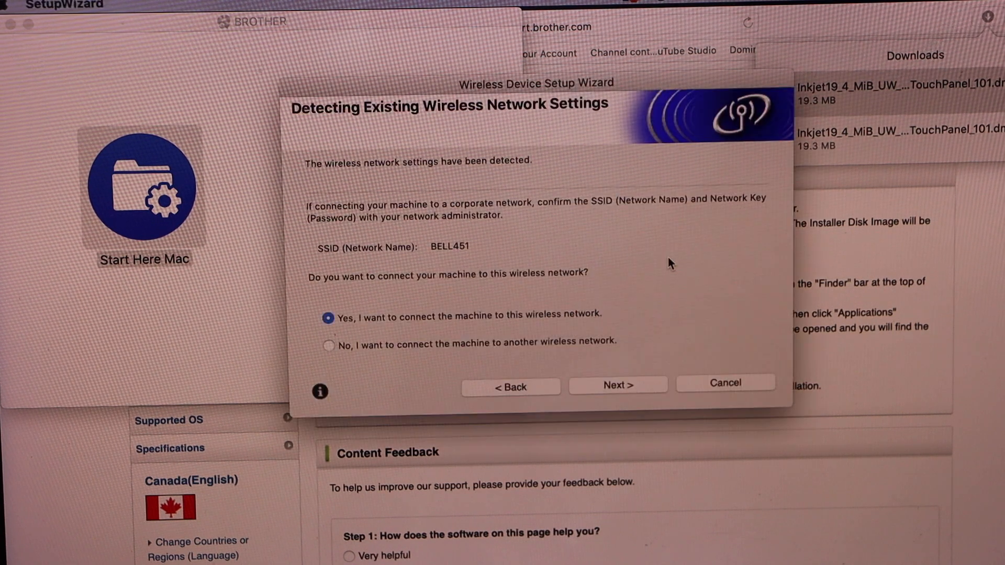
pyautogui.moveTo(689, 329)
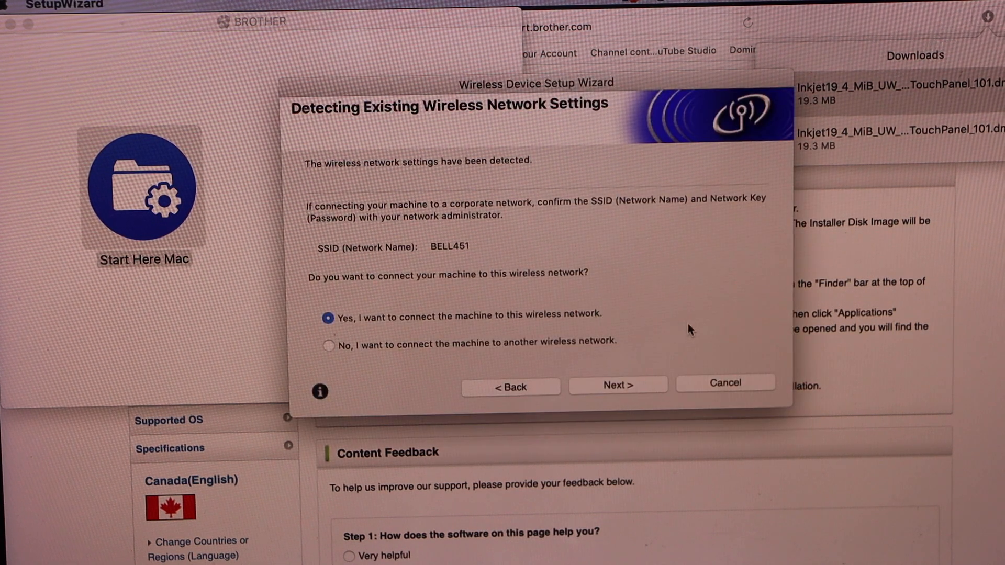
pyautogui.click(618, 384)
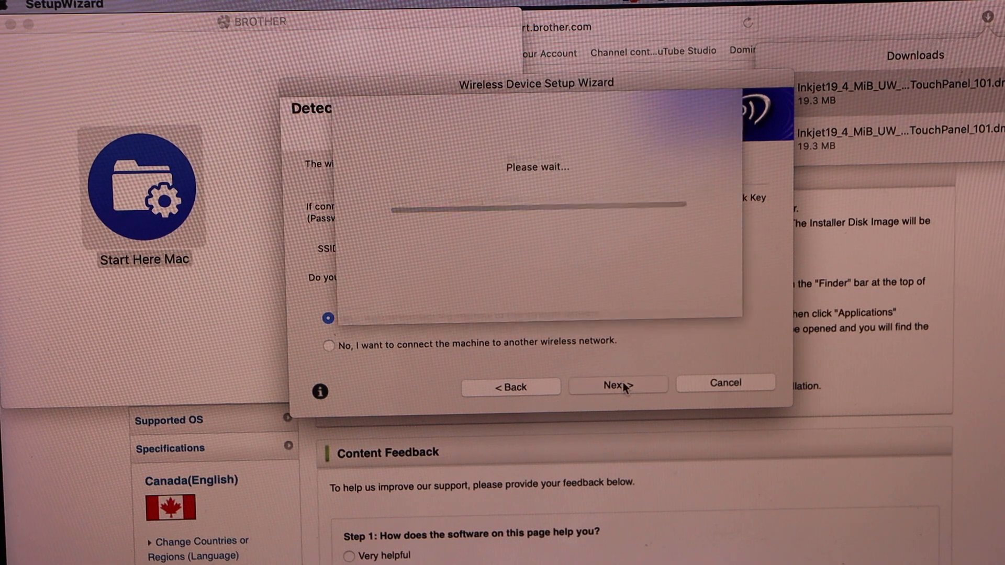
pyautogui.click(617, 385)
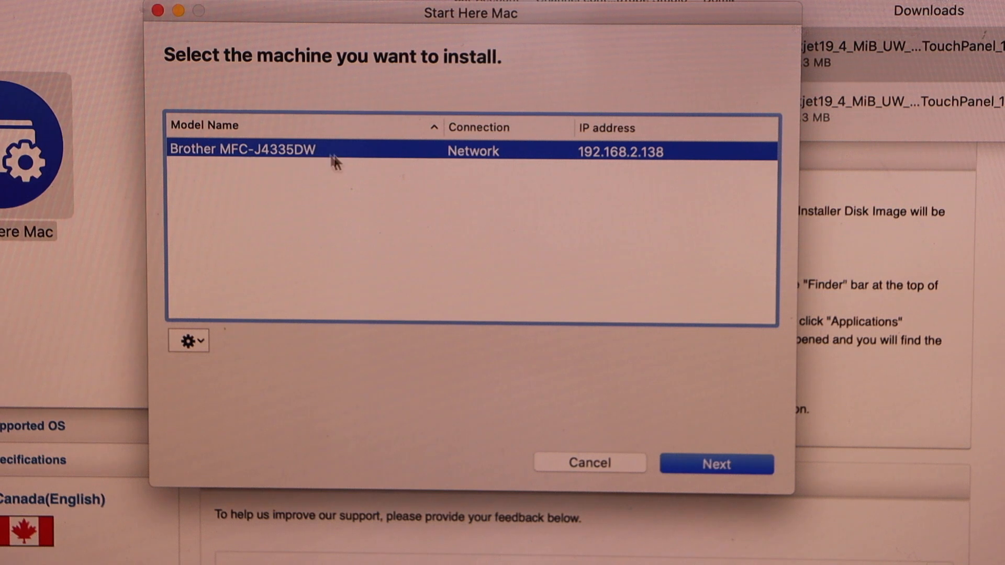
# Step: Select the networked MFC-J4335DW, skip iPrint&Scan and grant Downloads access to start the drivers installer
pyautogui.click(716, 464)
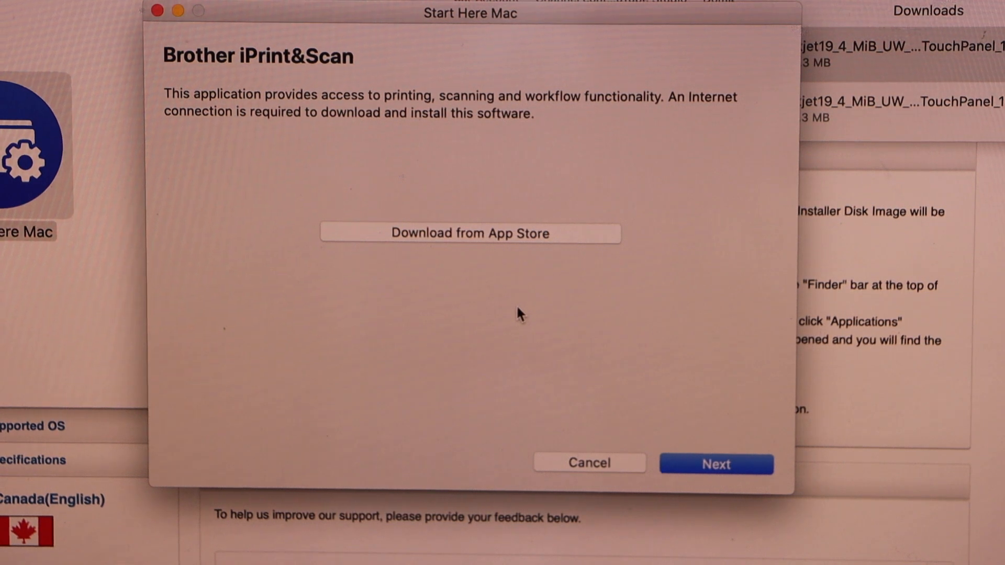
pyautogui.click(716, 463)
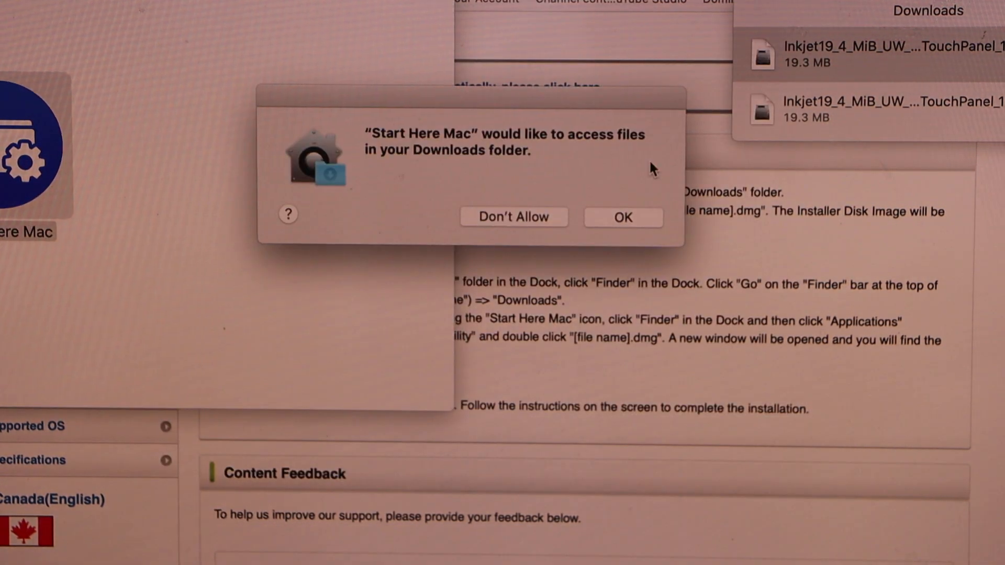
pyautogui.click(623, 217)
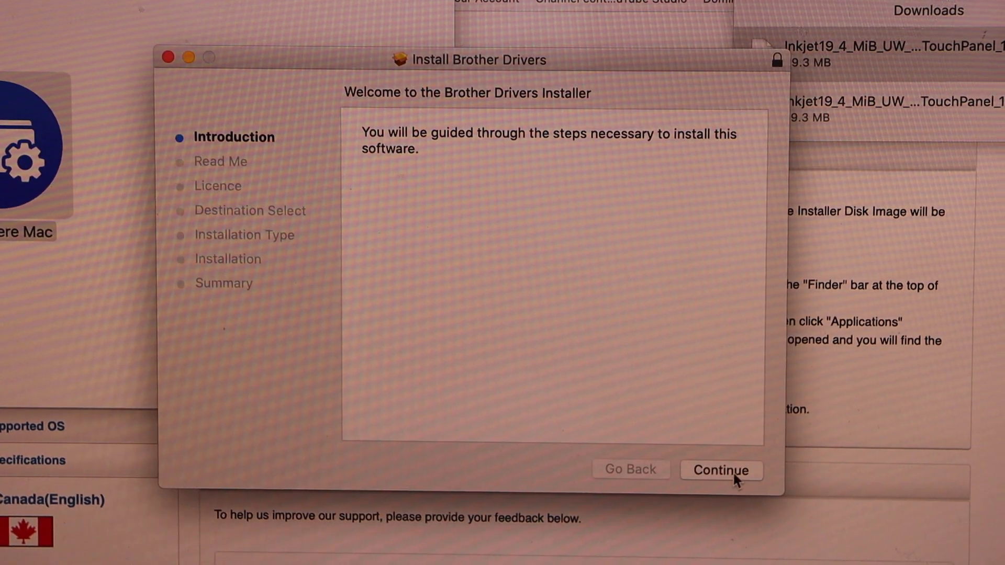
# Step: Agree to the licence and run the standard Brother drivers installation through to a successful close
pyautogui.click(720, 469)
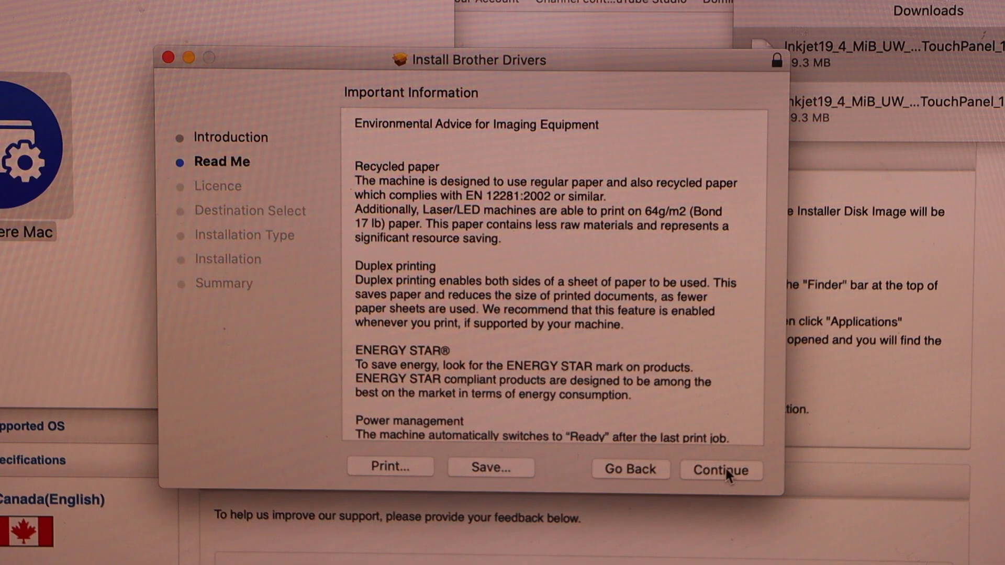
pyautogui.click(720, 470)
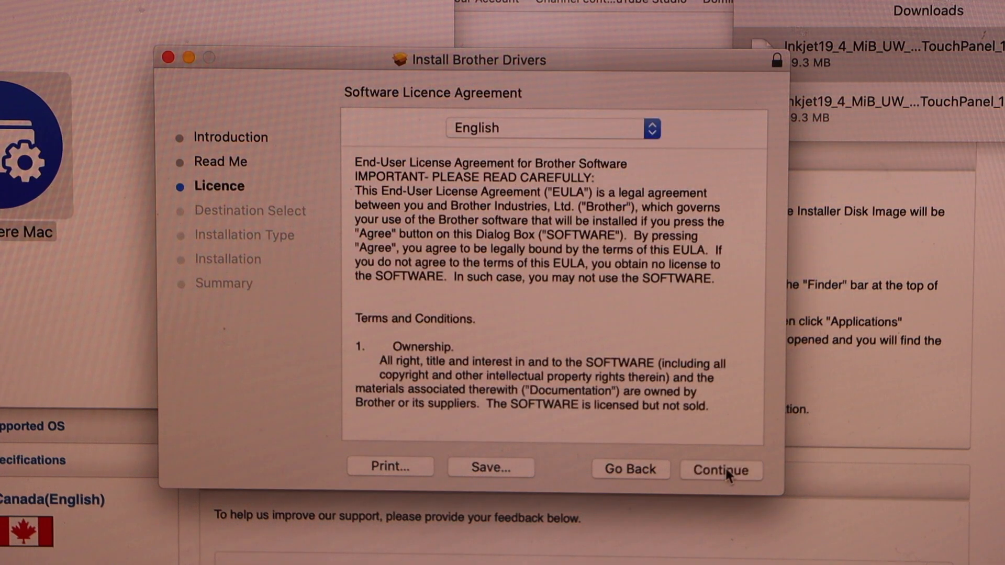
pyautogui.click(721, 470)
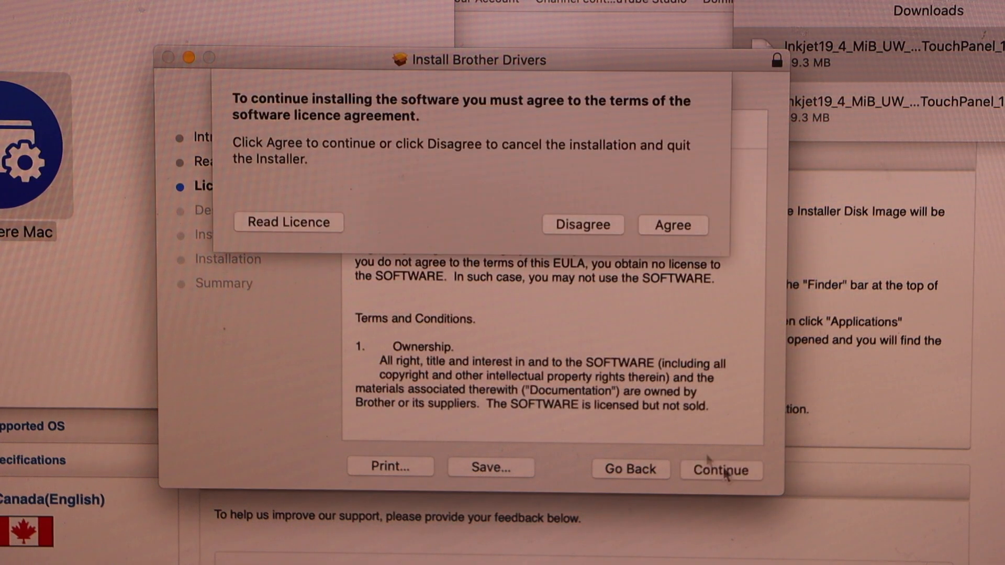
pyautogui.click(672, 225)
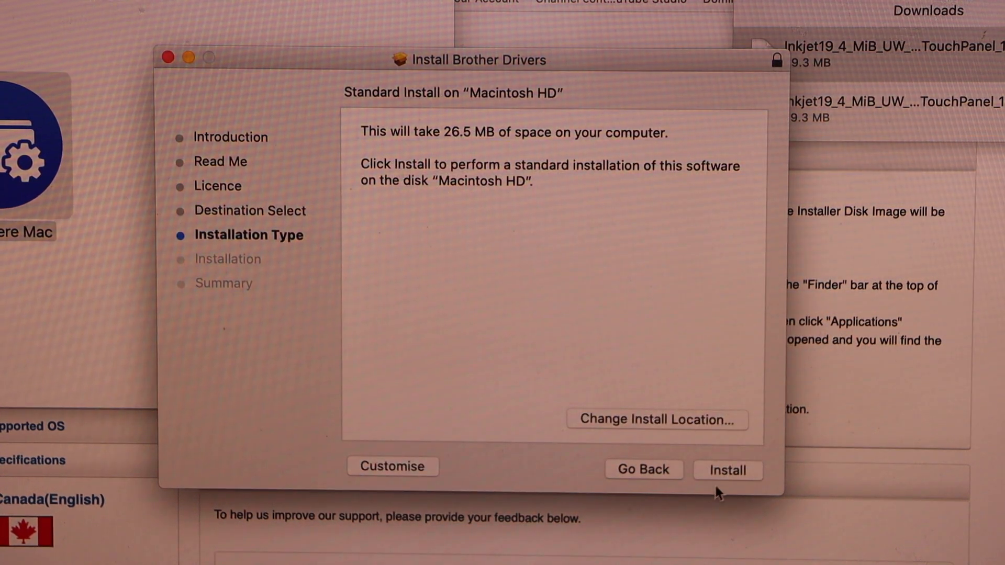
pyautogui.click(729, 471)
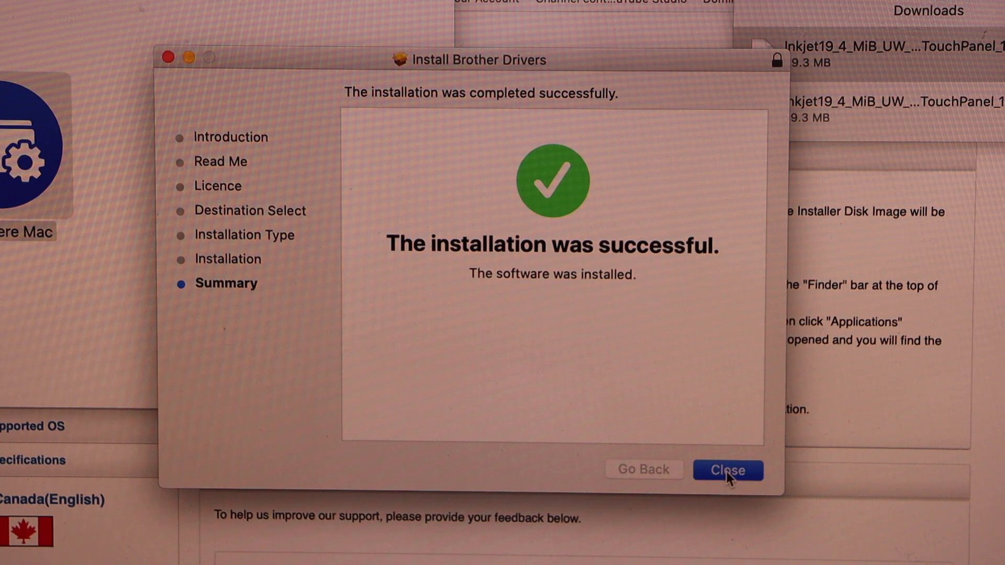
pyautogui.click(728, 470)
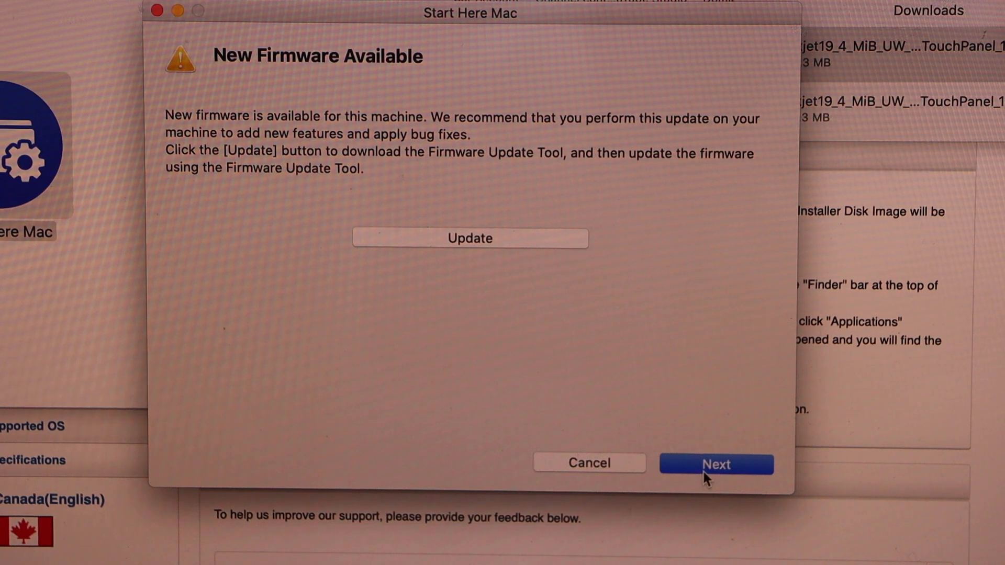
# Step: Skip the New Firmware Available update and finish the Start Here Mac setup
pyautogui.click(715, 463)
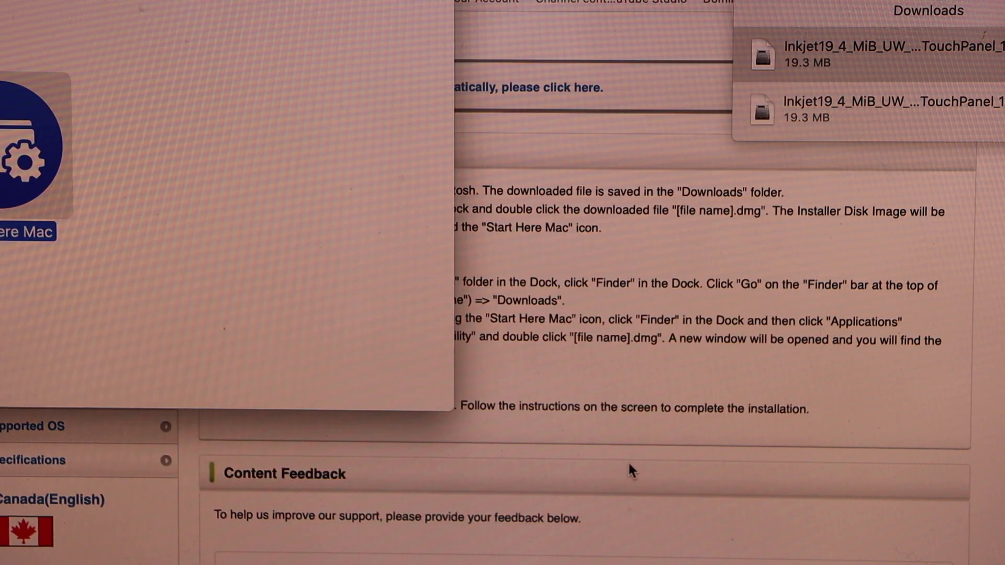